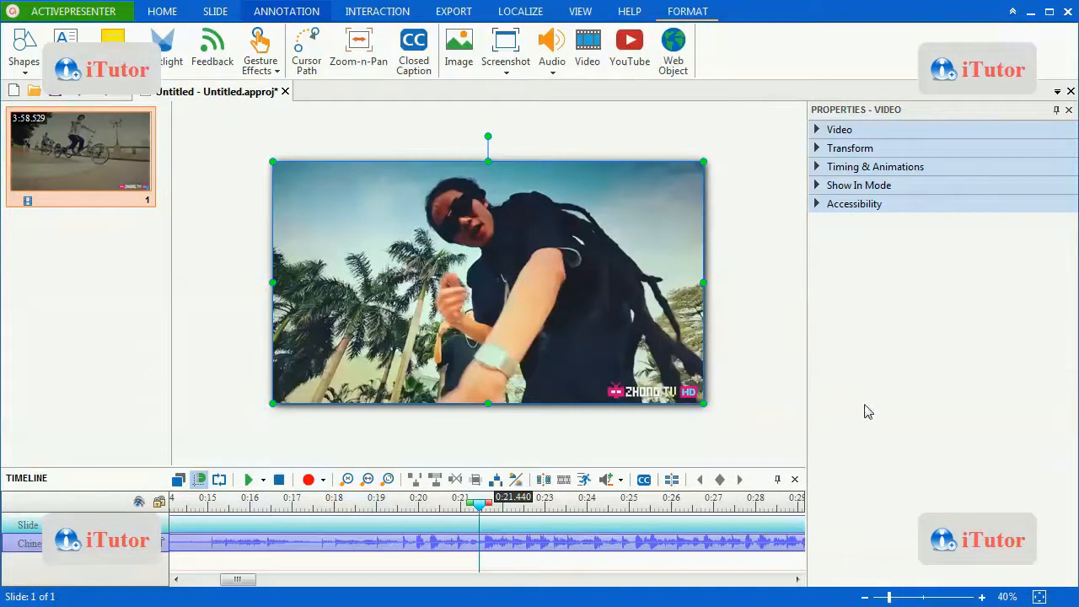
mouse_move(683, 391)
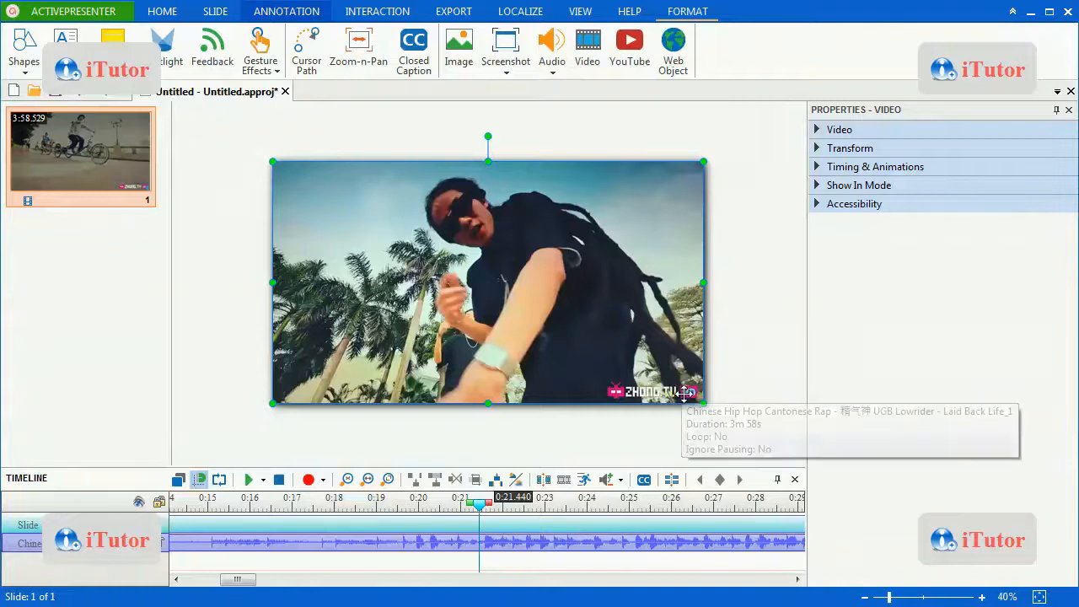
mouse_move(759, 300)
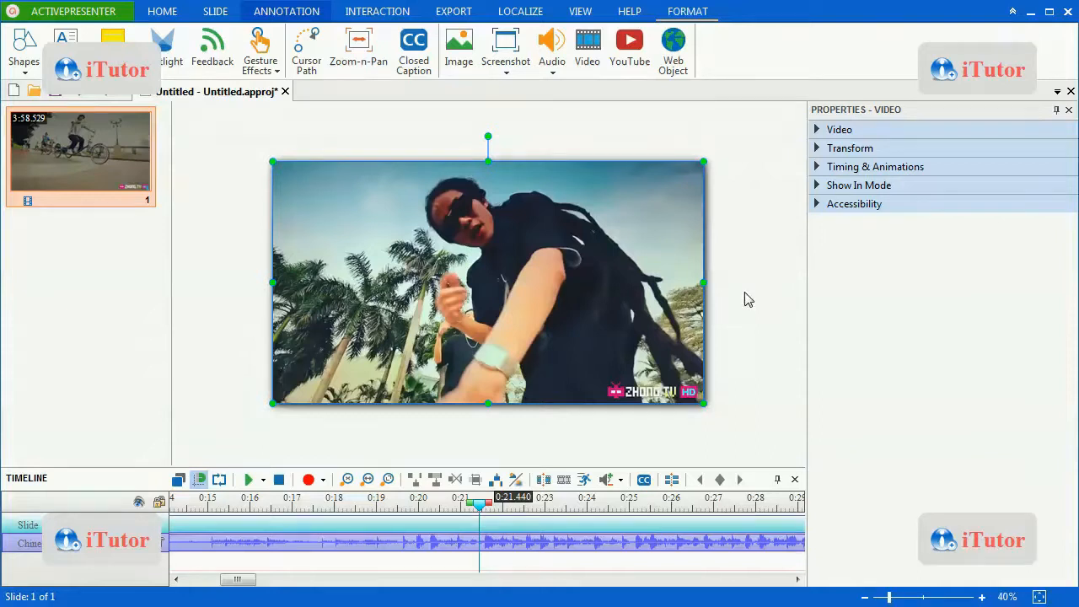
mouse_move(230, 253)
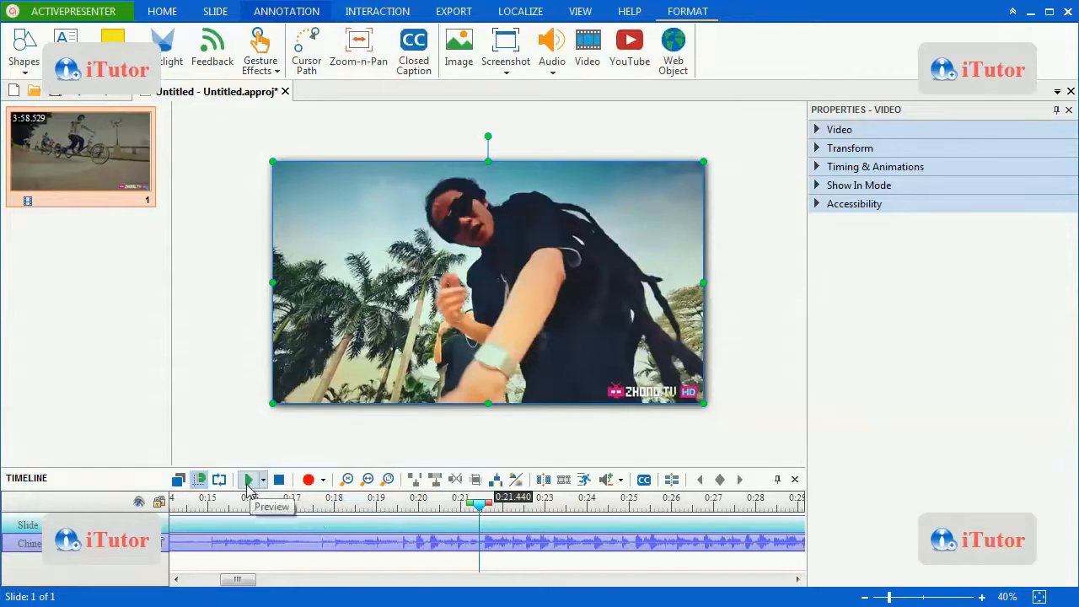
Play the video slide preview and halt it at about the 25-second mark
left_click(248, 479)
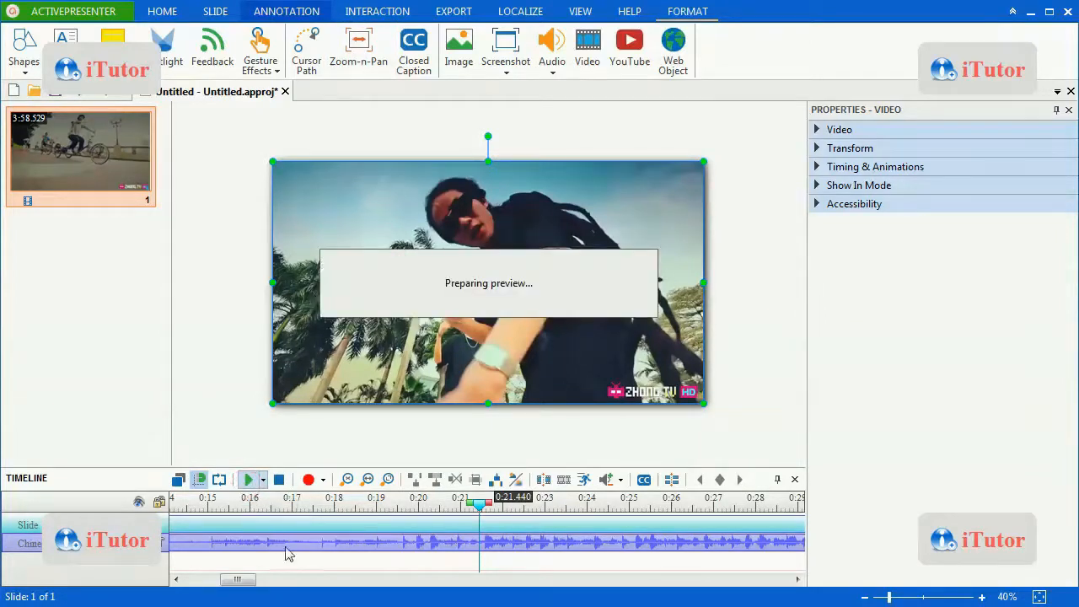
left_click(248, 479)
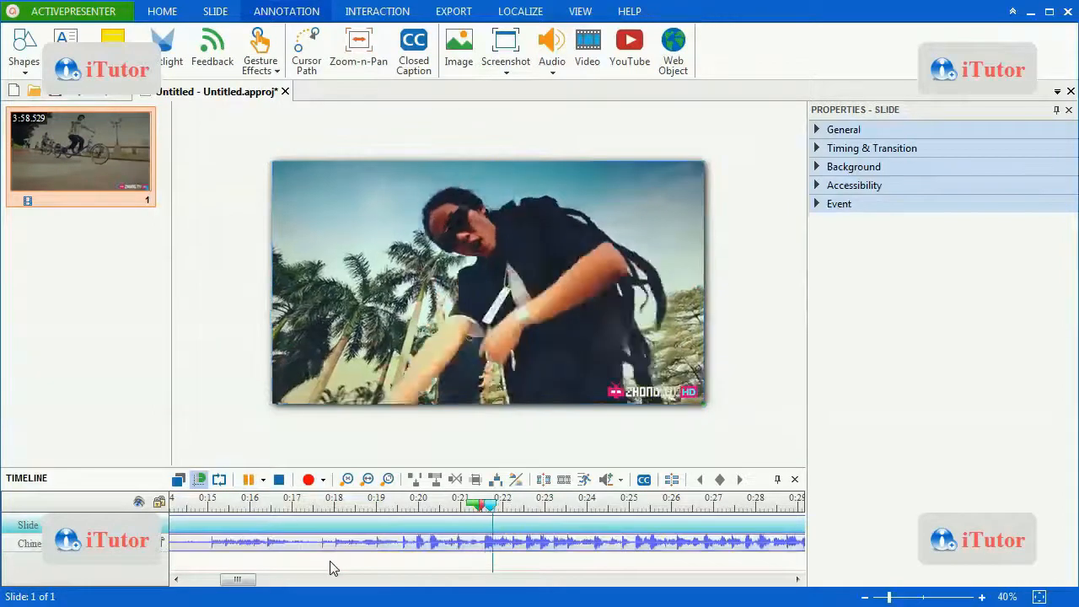
left_click(248, 479)
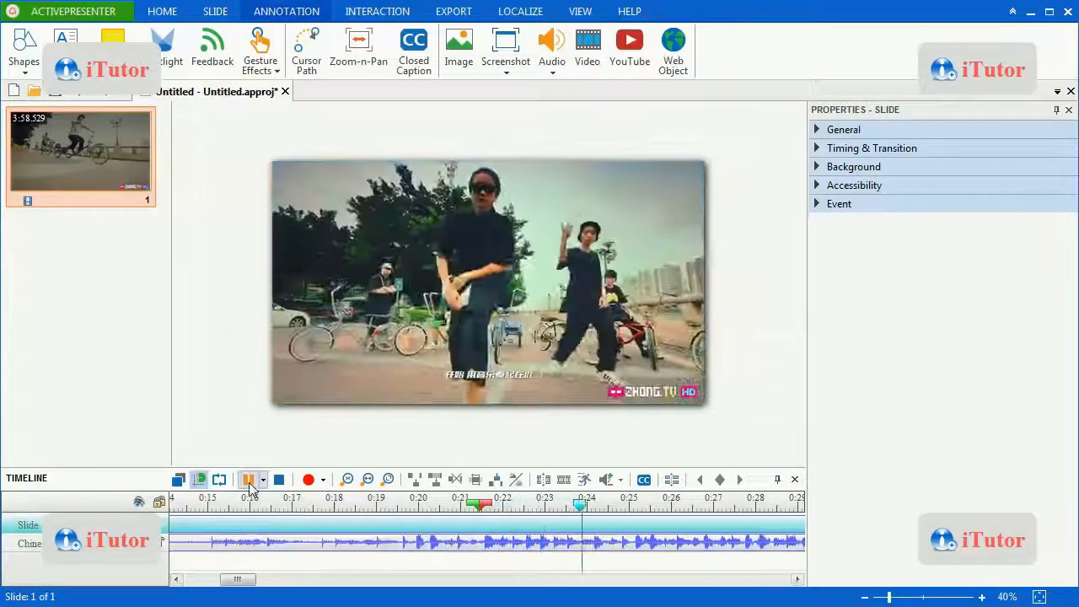
left_click(246, 479)
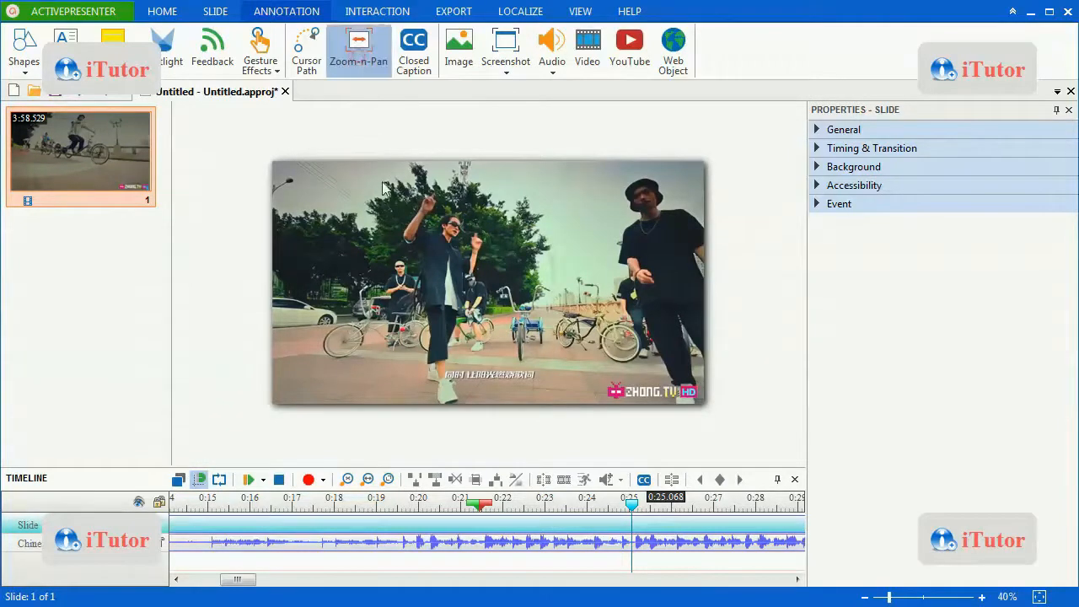
Insert a Zoom-n-Pan at 0:25 with Zoom Scale set to 170 percent
left_click(357, 47)
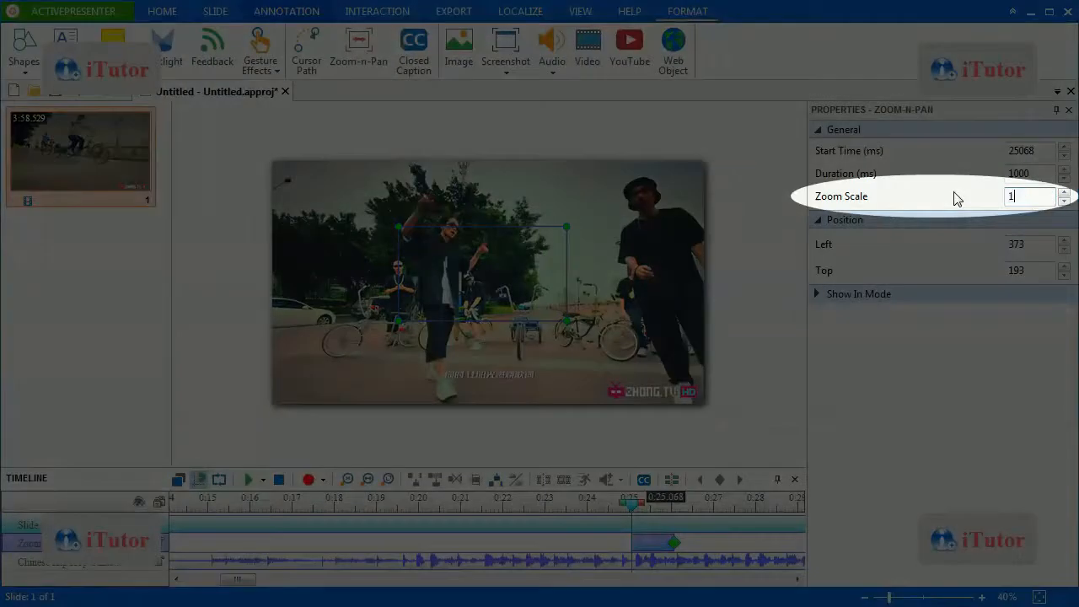
type("170")
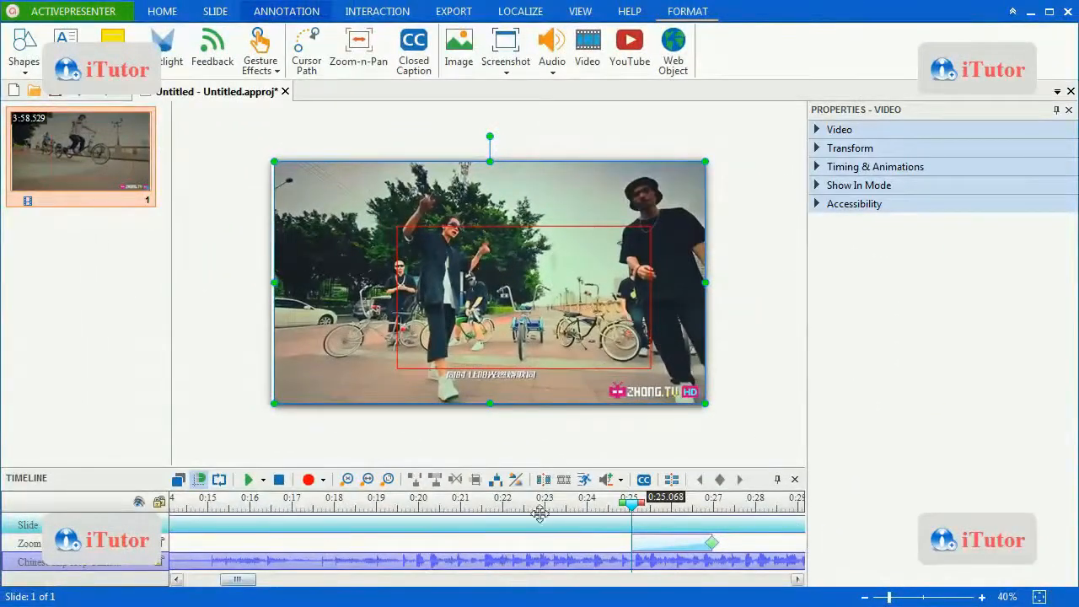
Move the playhead just before the zoom effect and play the preview from there
left_click_drag(631, 504, 617, 504)
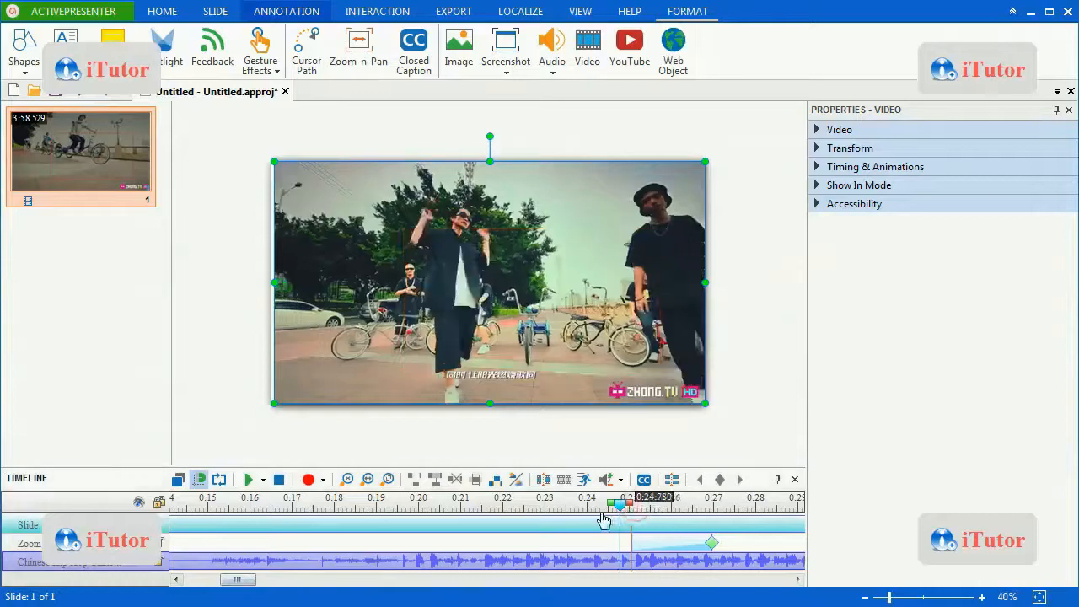
left_click(247, 479)
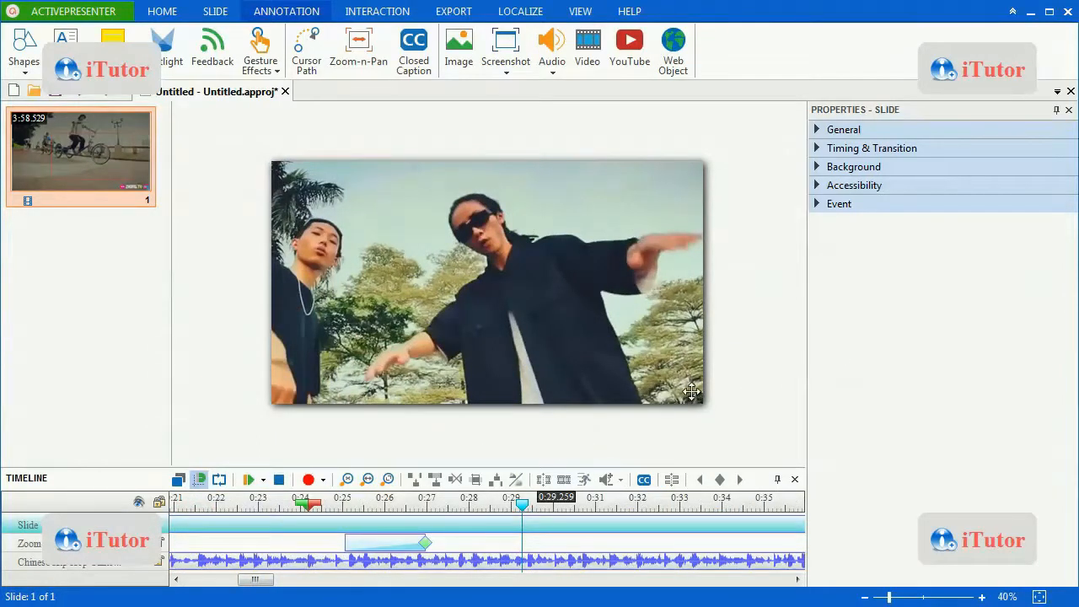
mouse_move(671, 424)
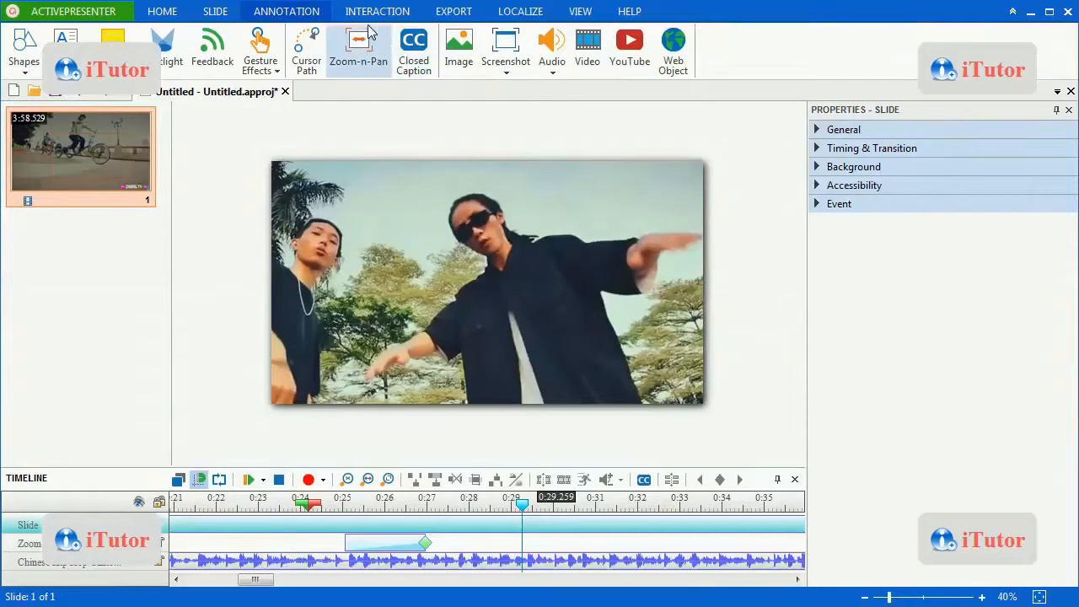
mouse_move(357, 47)
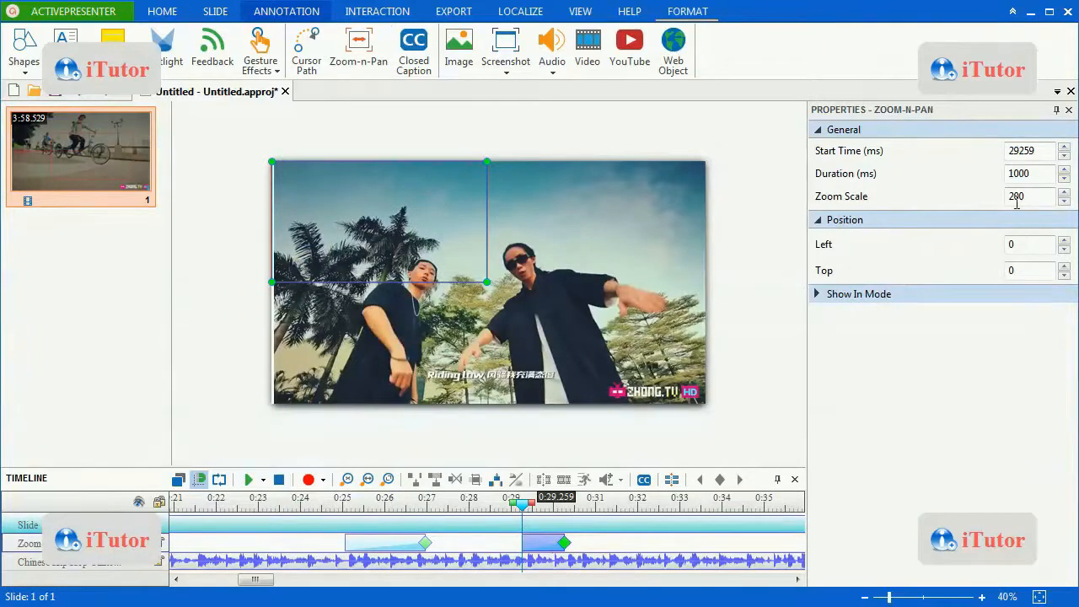
Set the second Zoom-n-Pan's Zoom Scale back to 100 percent
type("10")
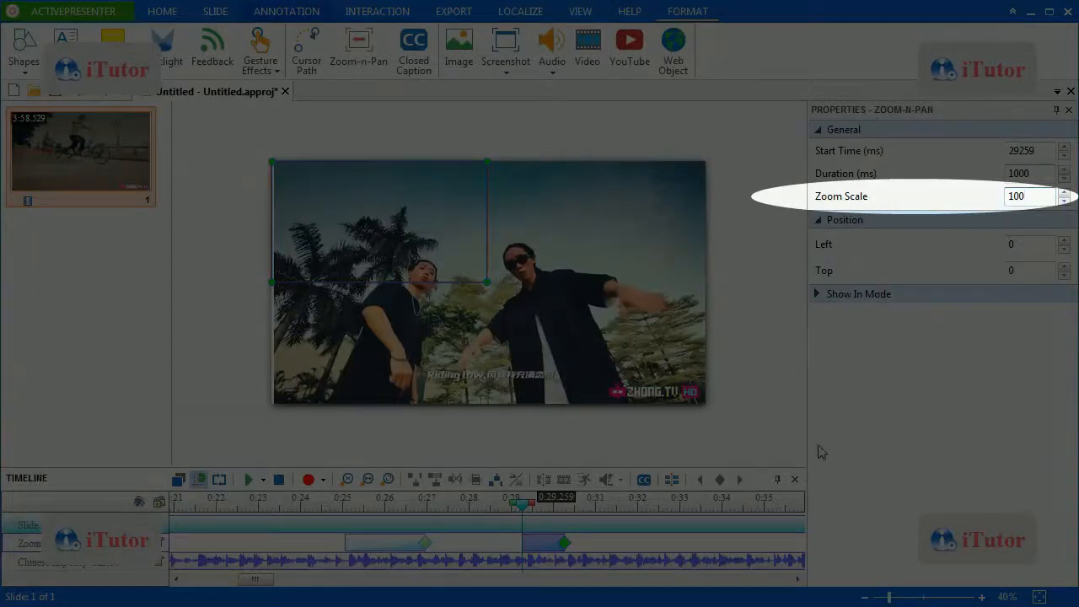
mouse_move(942, 411)
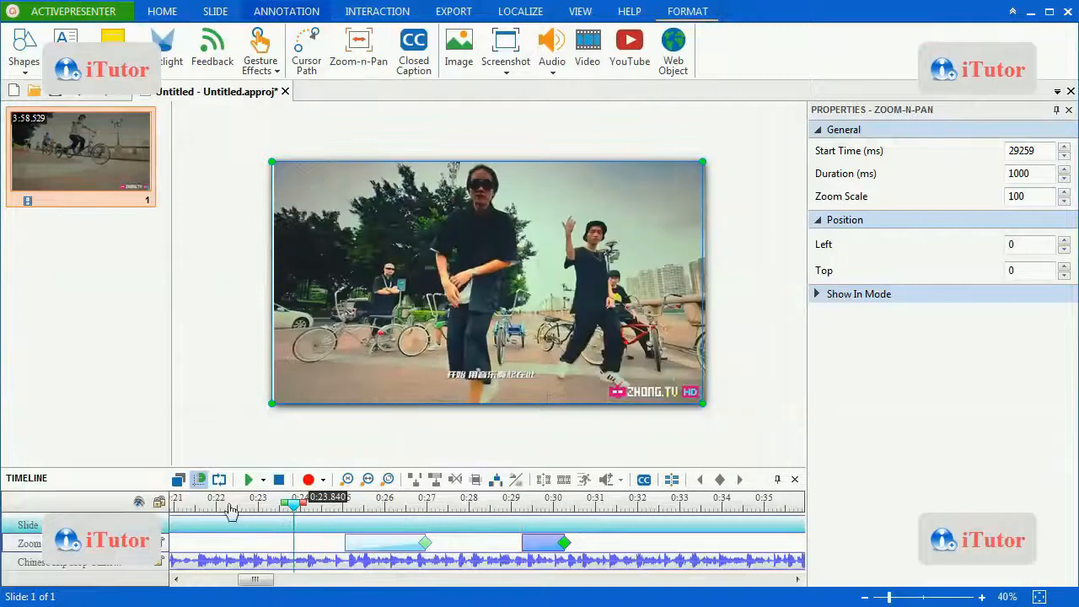
Play the slide preview through both Zoom-n-Pan effects
left_click(250, 479)
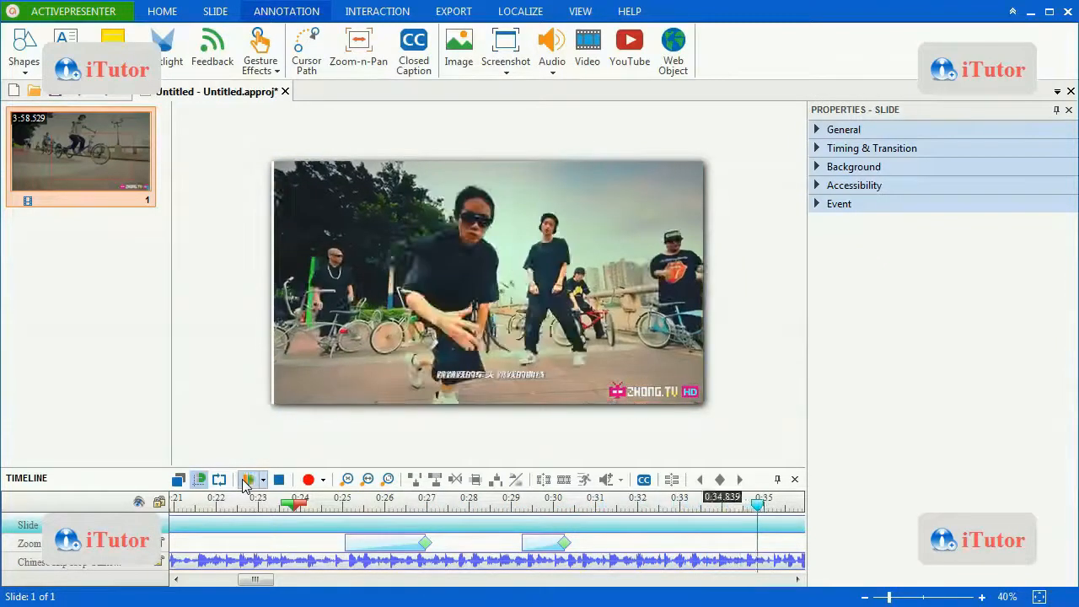
Stop playback near 0:34 and delete both Zoom-n-Pan objects from the timeline
left_click(250, 479)
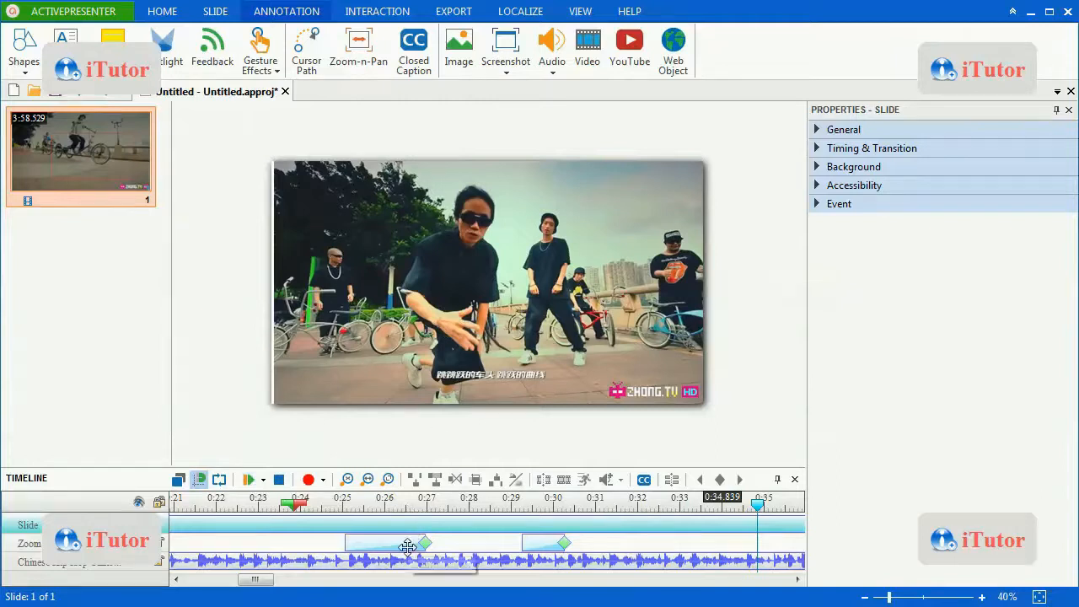
left_click(385, 542)
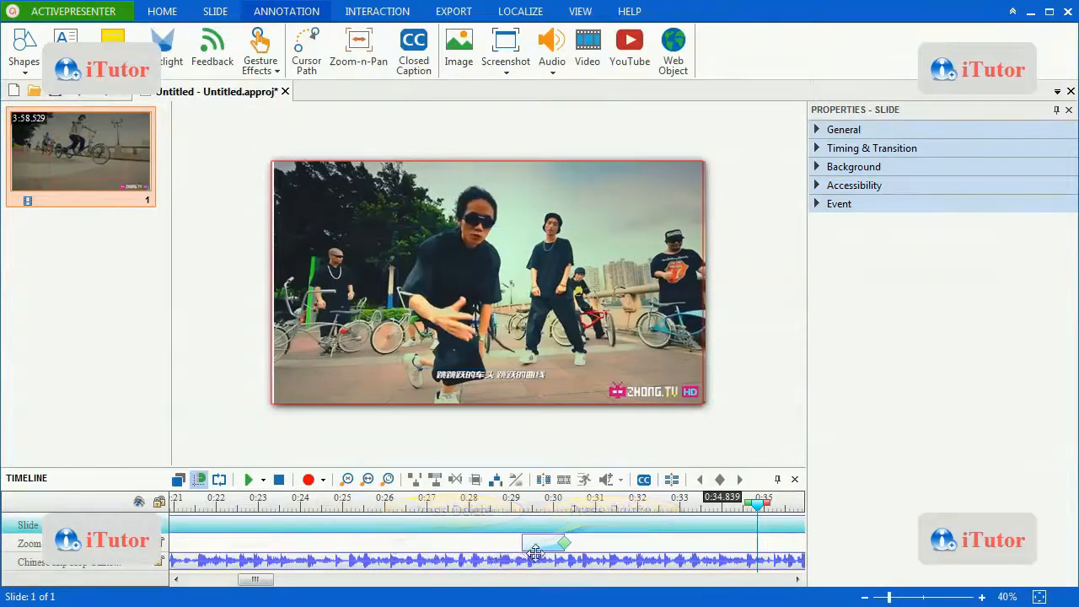
left_click(546, 543)
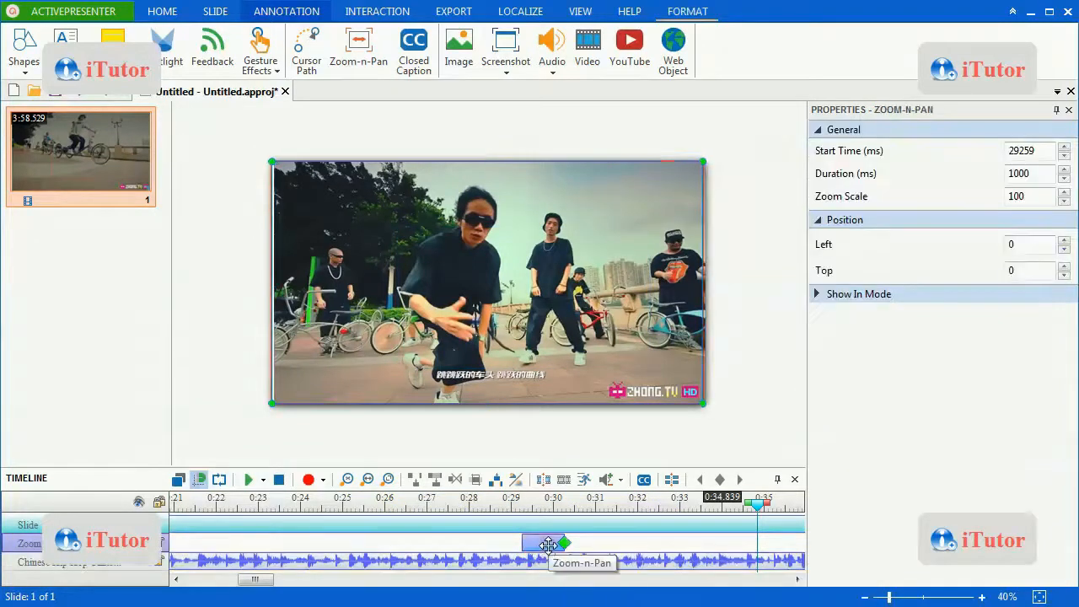
left_click(428, 419)
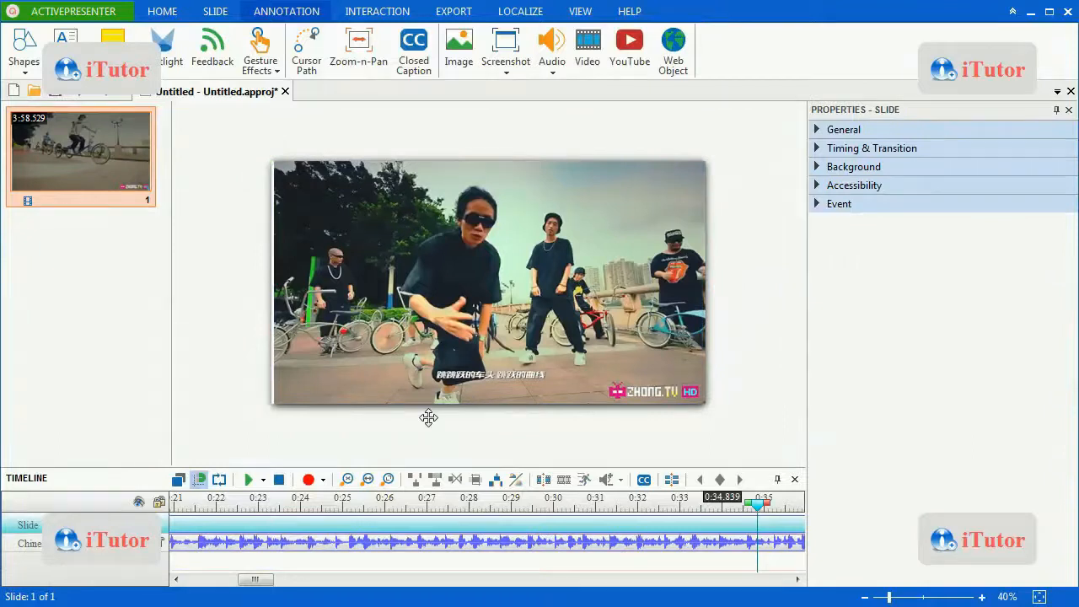